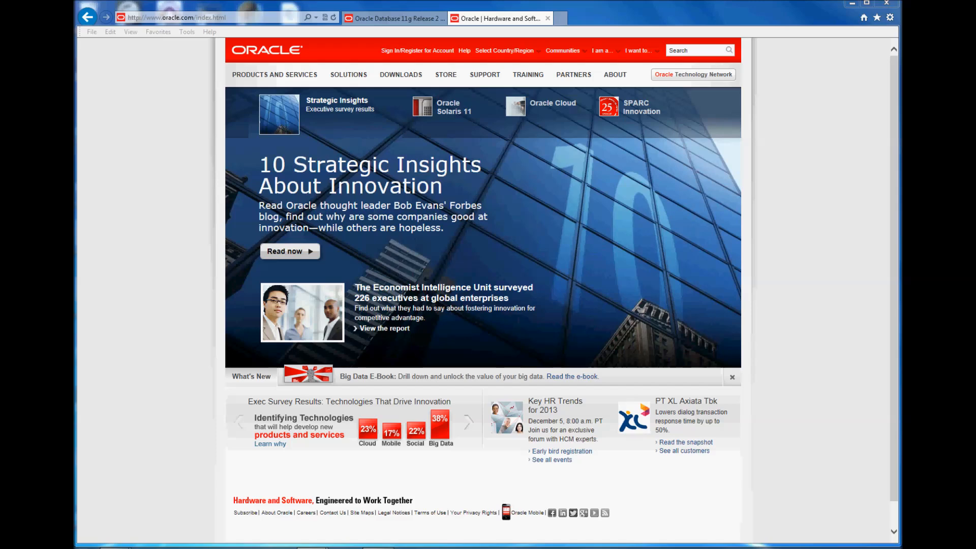
mouse_move(489, 6)
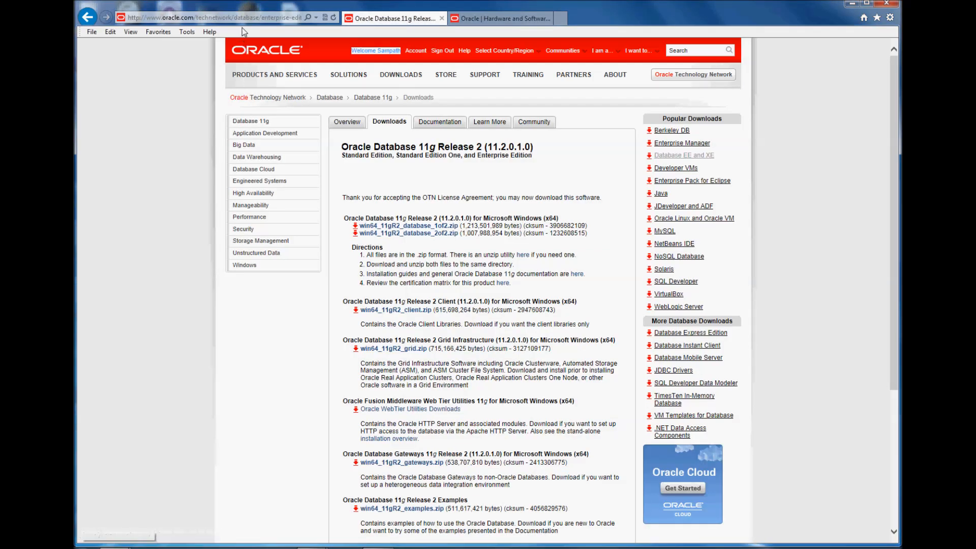
type("www")
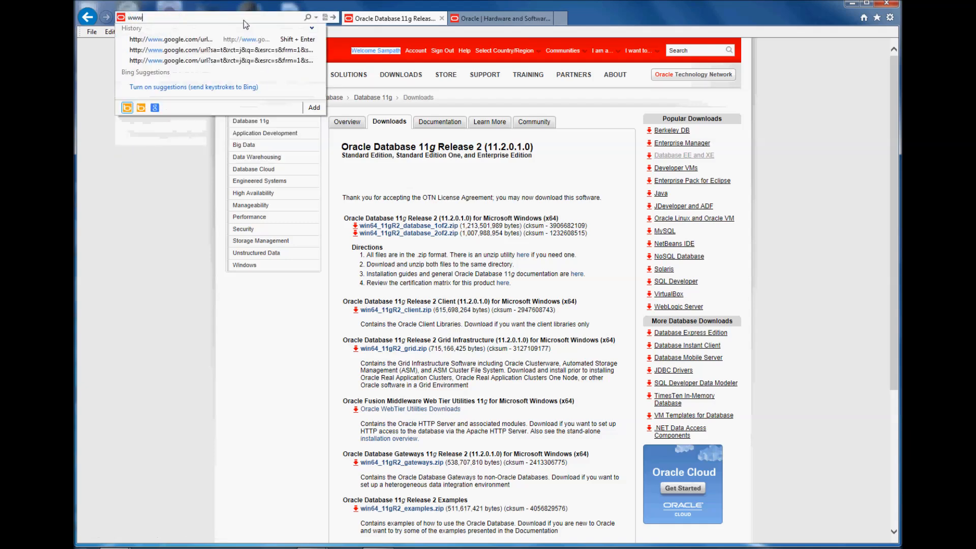
type("http://www.oracle.com/index.html")
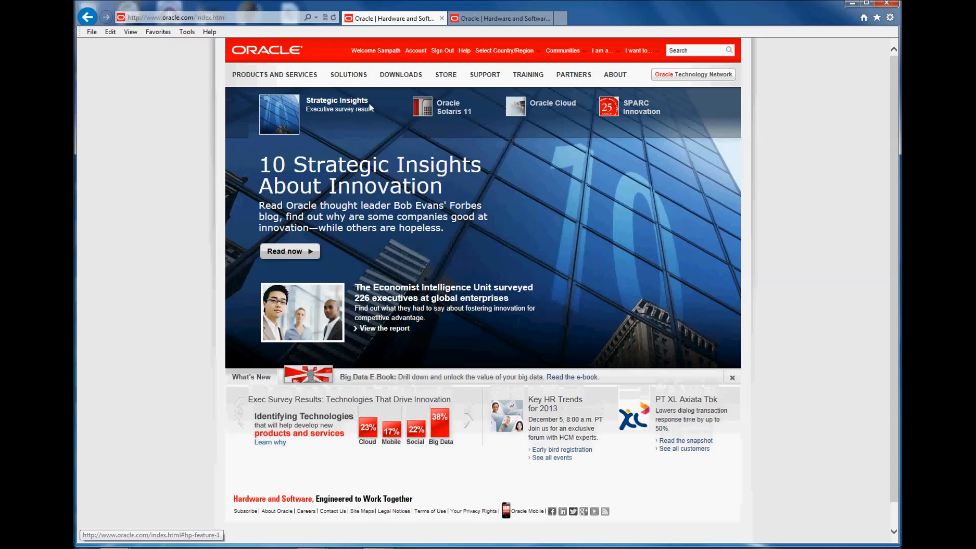
Step: From the Downloads menu's Software Downloads index, choose Database 11g Enterprise/Standard Editions
left_click(400, 74)
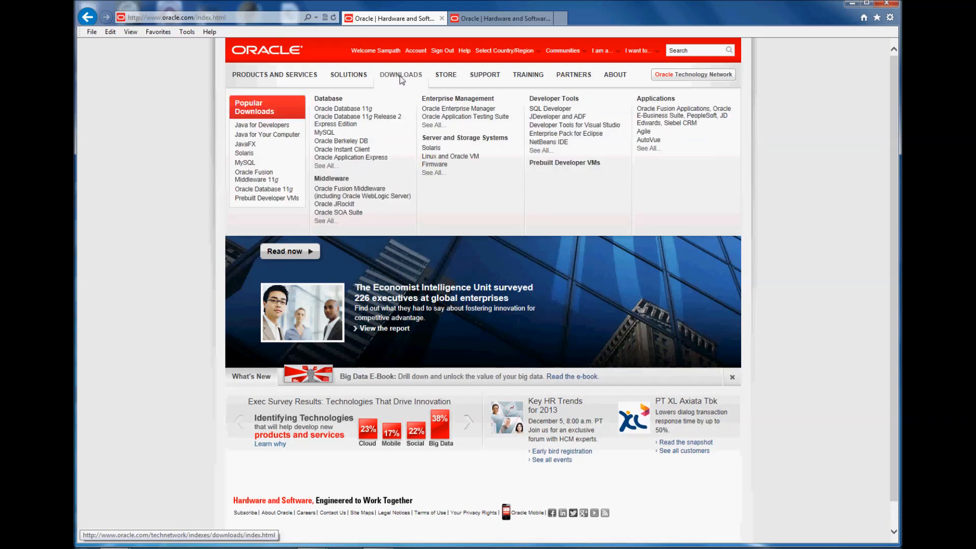
left_click(400, 74)
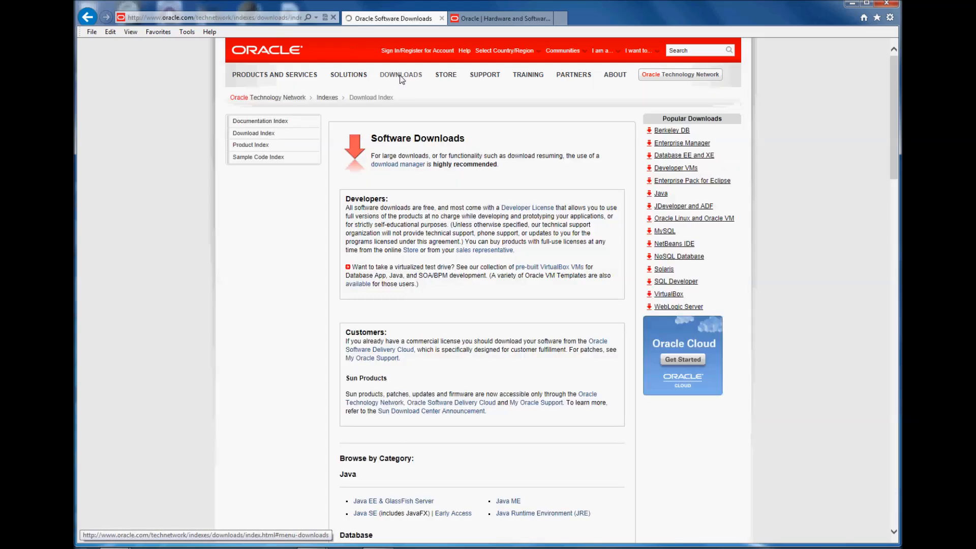
scroll("down", 3)
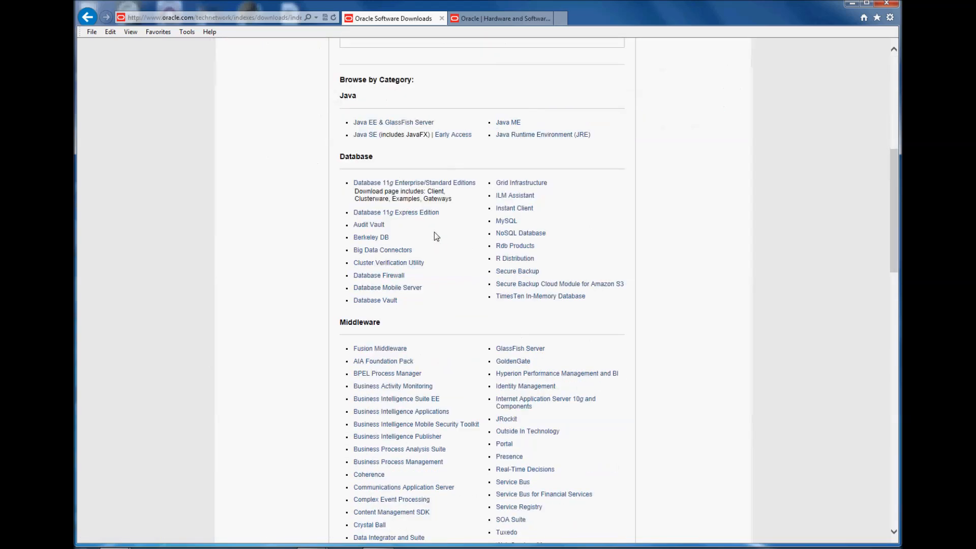
left_click(413, 182)
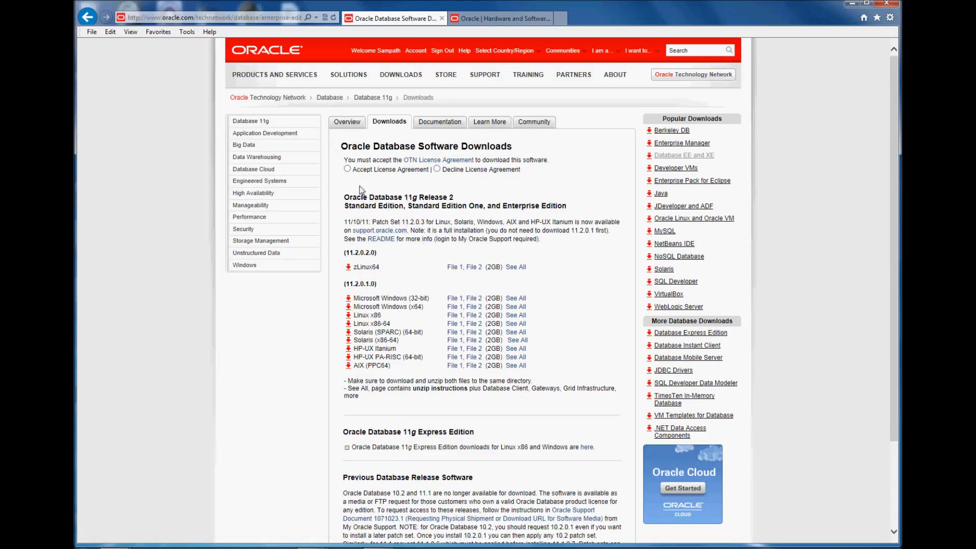
Step: Accept the OTN License Agreement and highlight the Microsoft Windows (x64) entry
left_click(348, 170)
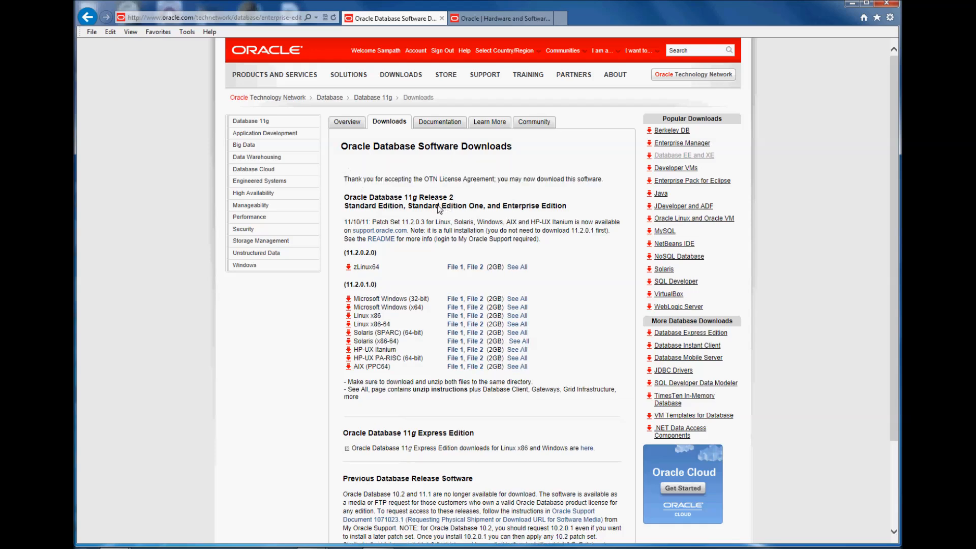
scroll("down", 3)
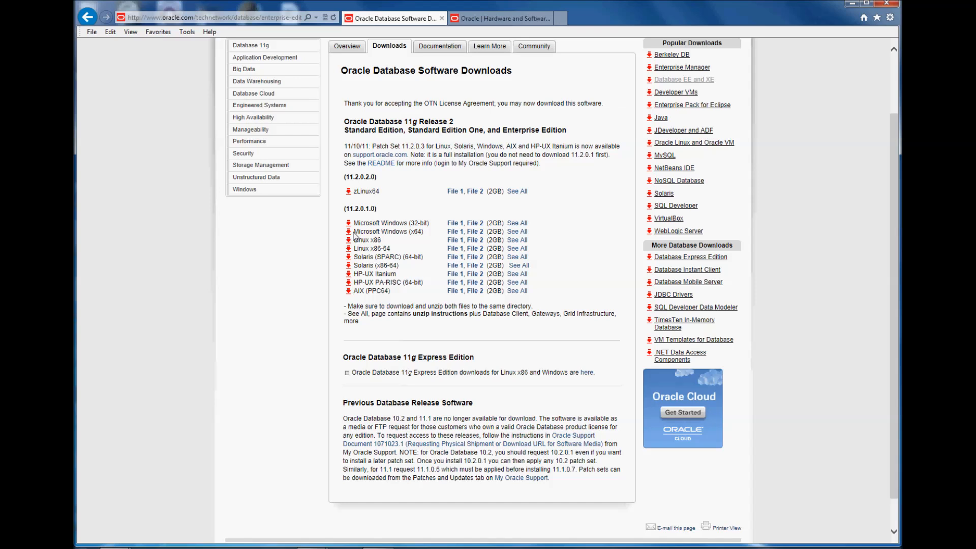
double_click(387, 230)
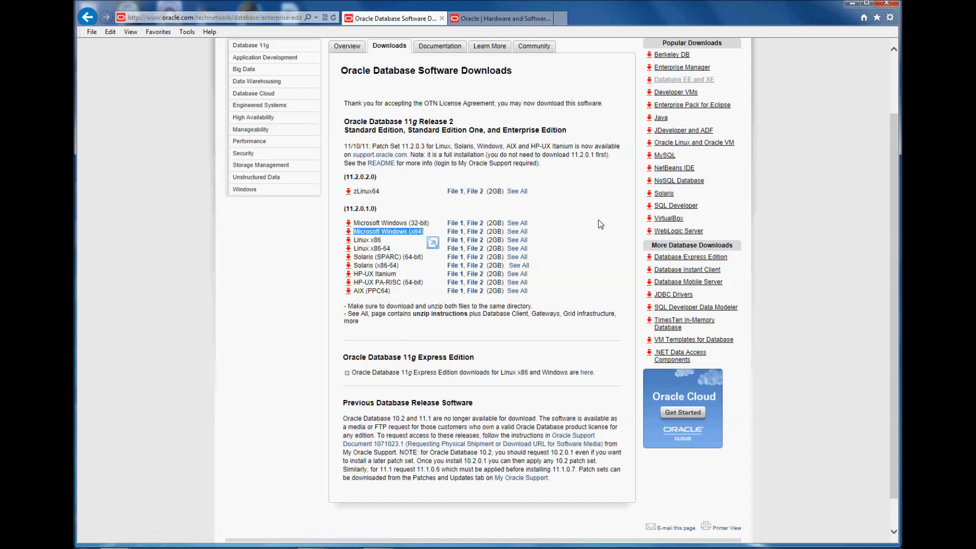
mouse_move(349, 126)
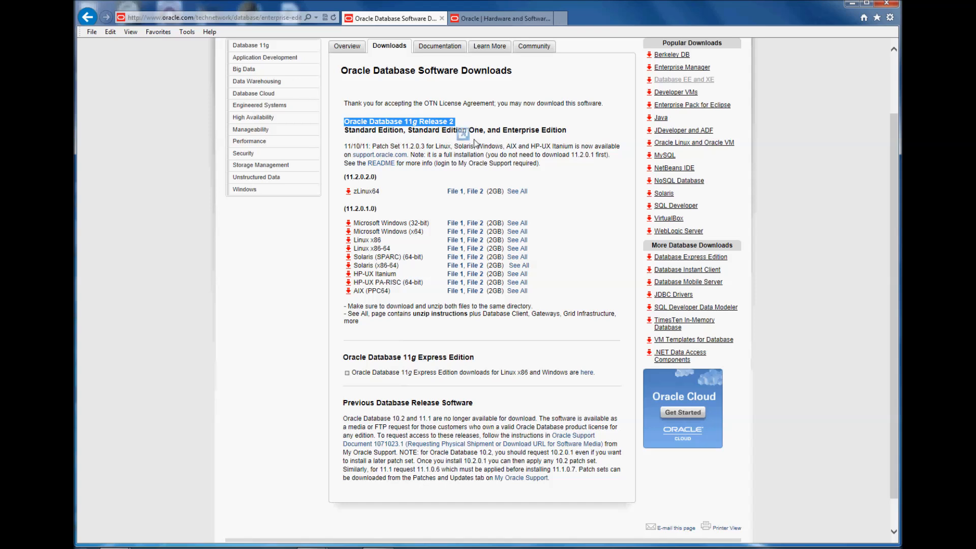
mouse_move(600, 212)
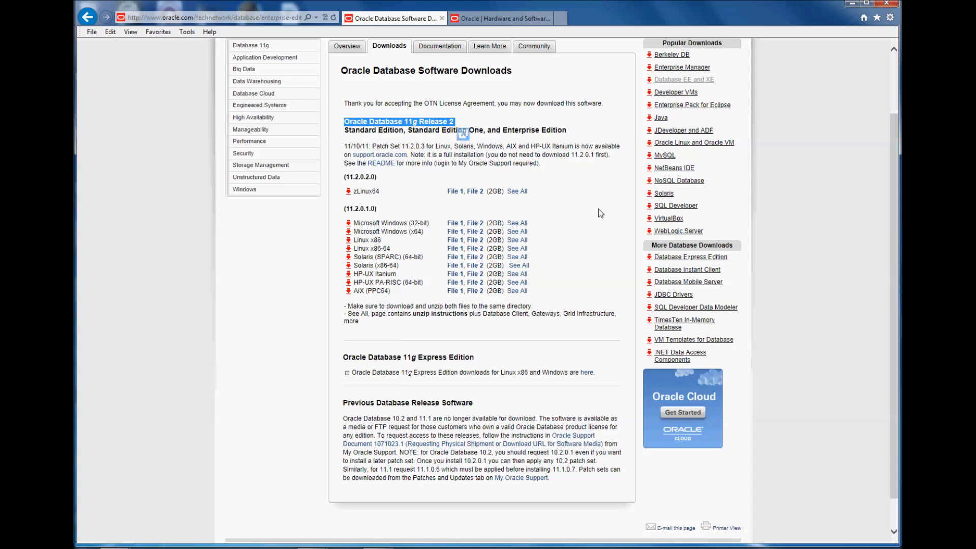
mouse_move(578, 223)
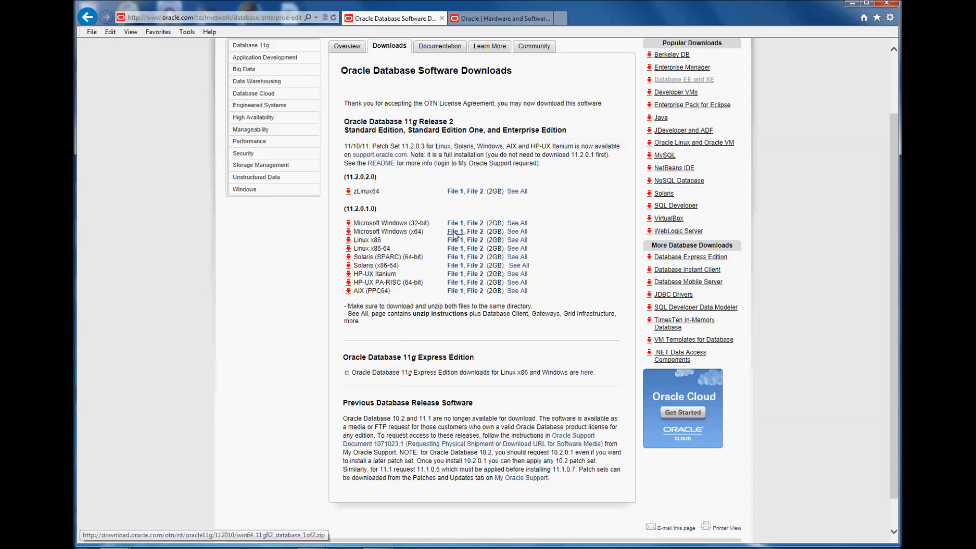
mouse_move(474, 231)
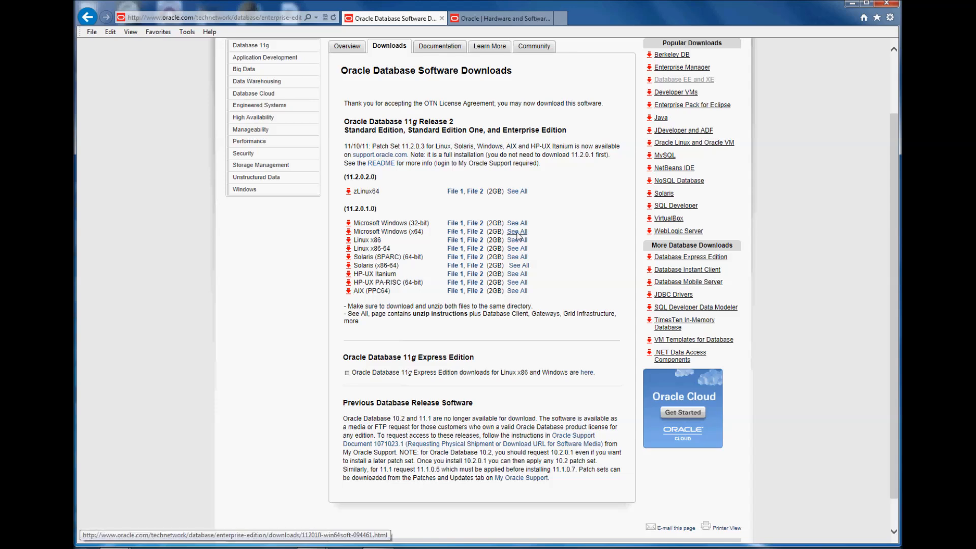
Step: See all Microsoft Windows (x64) downloads and accept the license agreement there
left_click(517, 232)
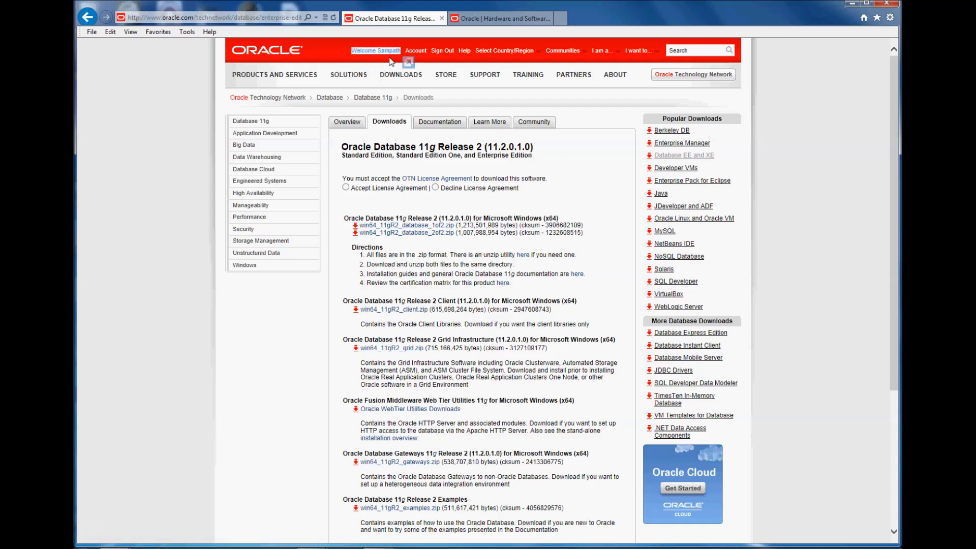
mouse_move(442, 189)
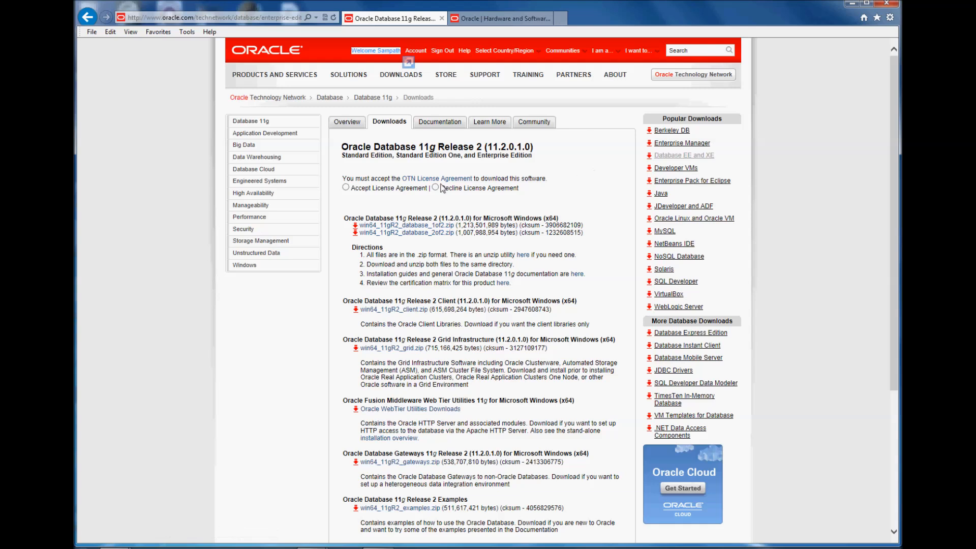
mouse_move(350, 198)
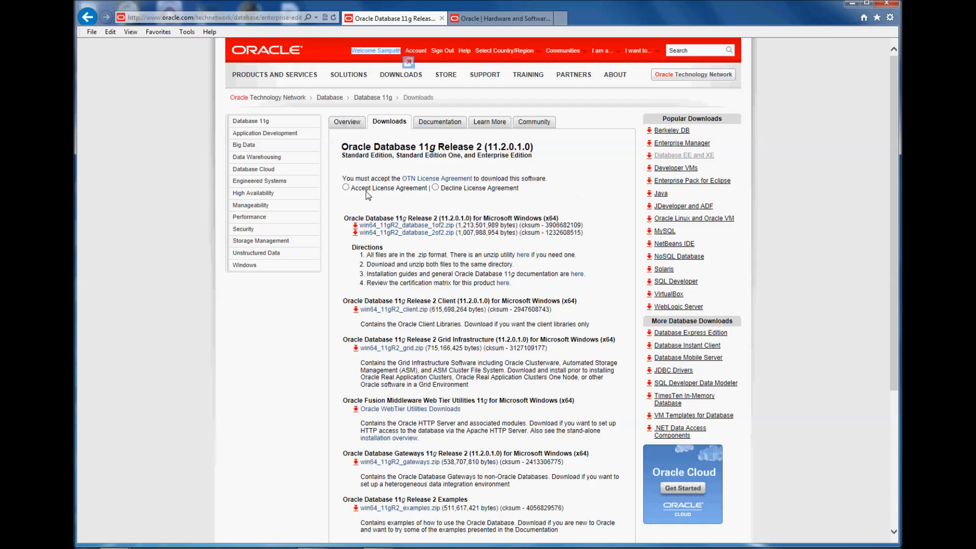
left_click(346, 187)
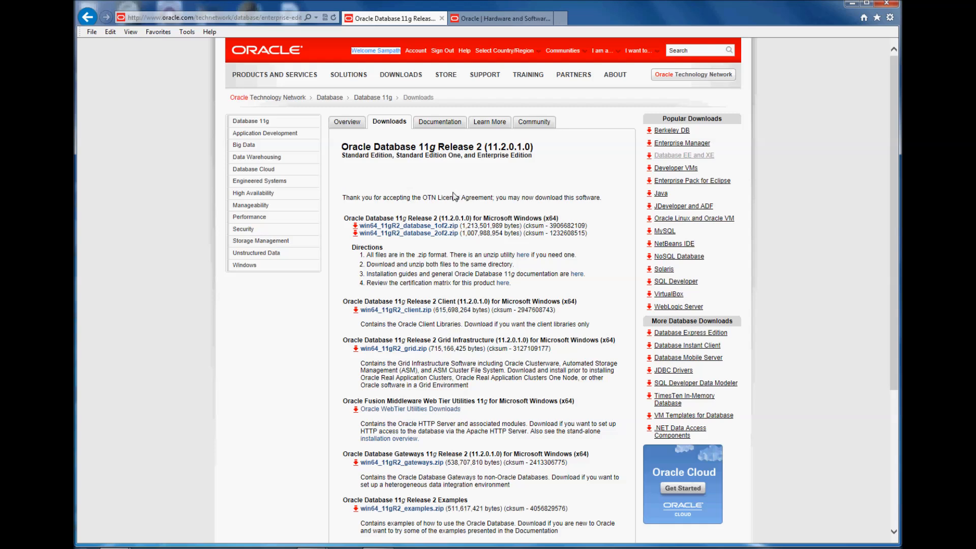
mouse_move(407, 225)
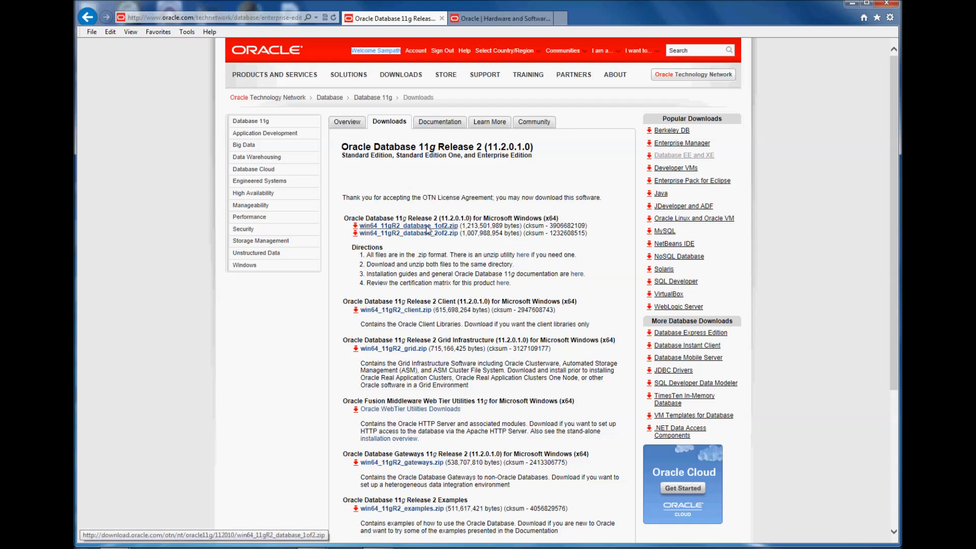
Step: Save win64_11gR2_database_1of2.zip via Save as into the Downloads\Oracle 11g folder
left_click(408, 226)
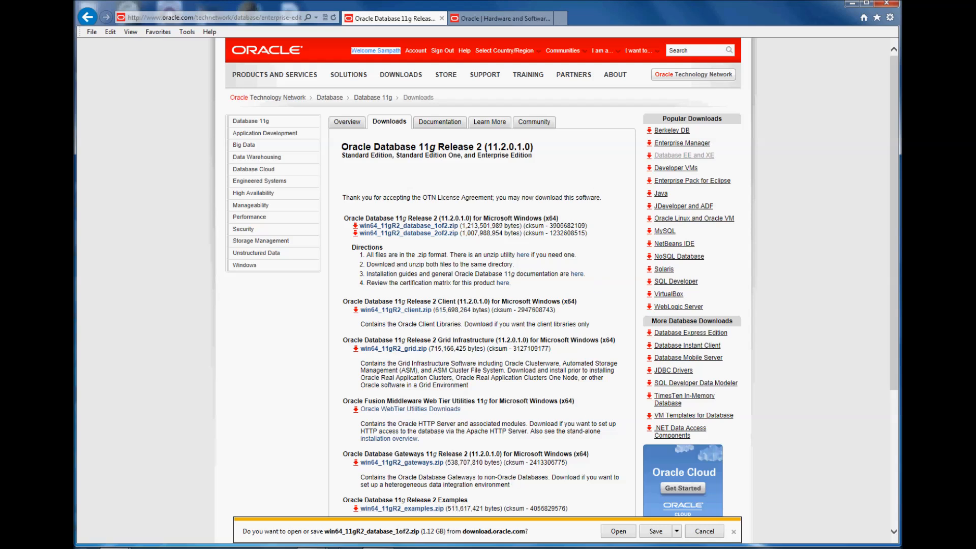
mouse_move(593, 536)
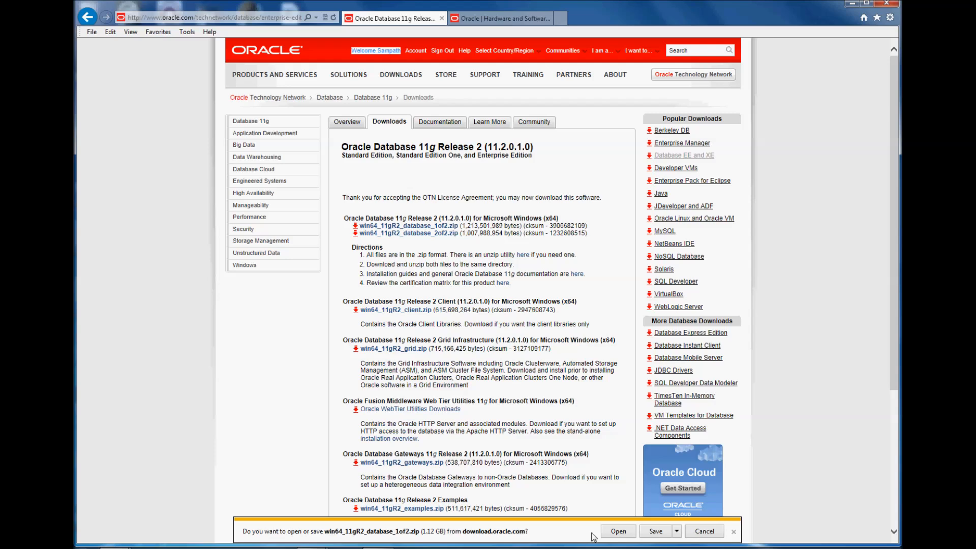
left_click(670, 530)
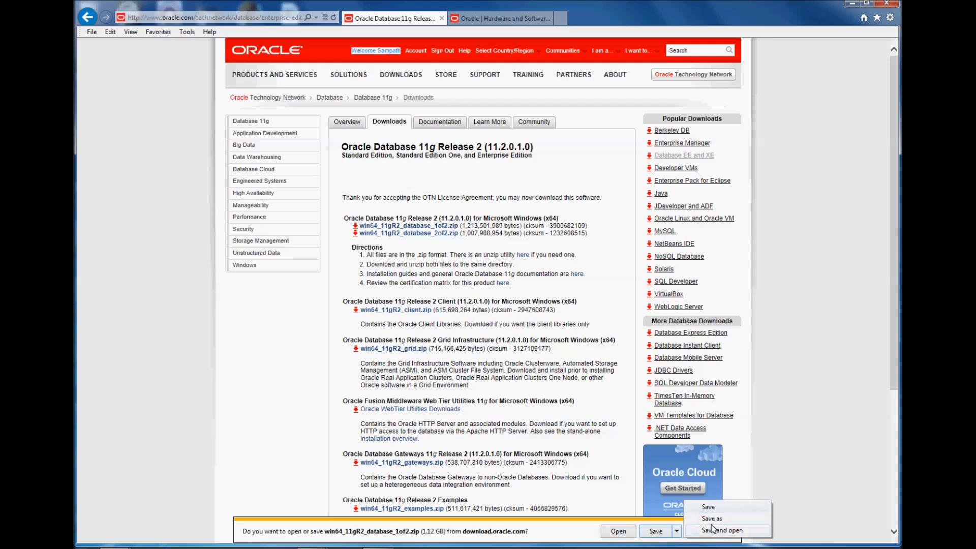
left_click(712, 518)
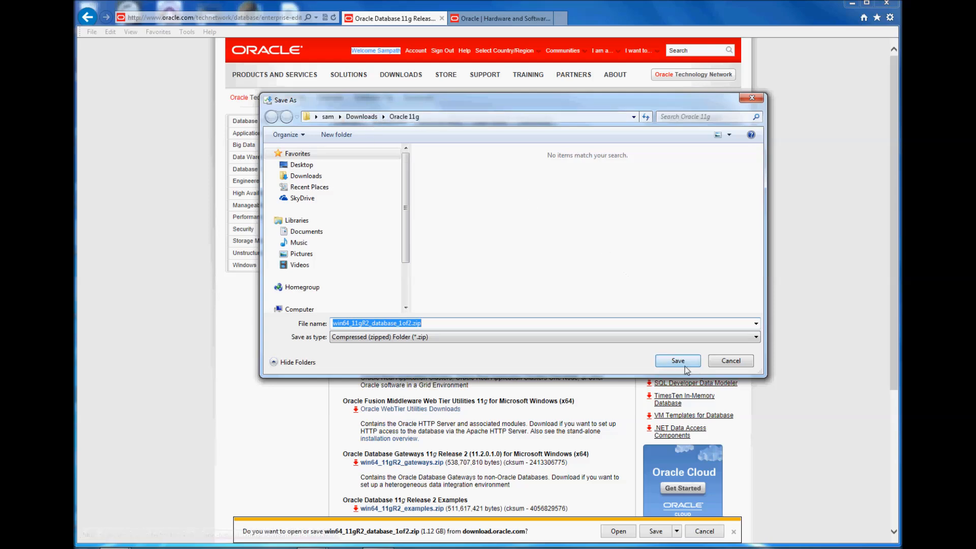
left_click(677, 361)
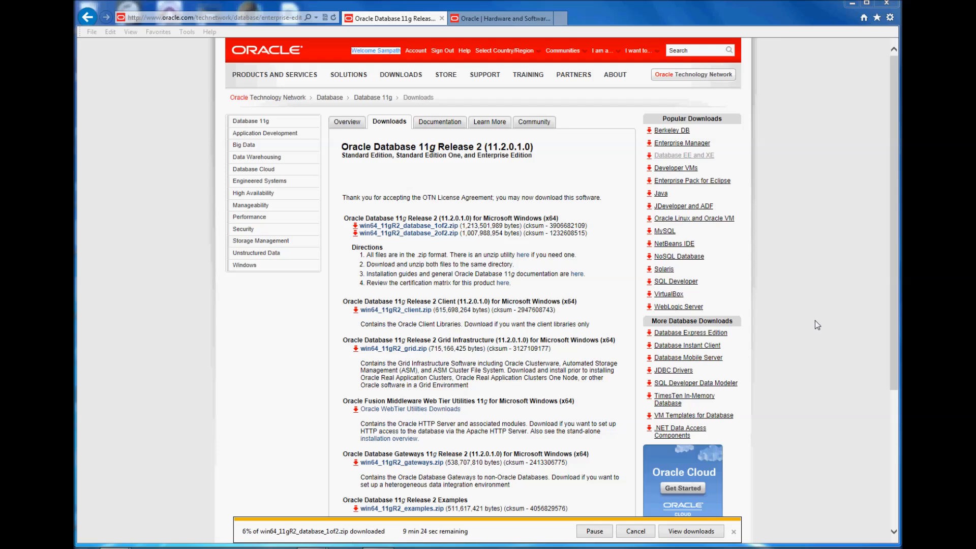
mouse_move(443, 539)
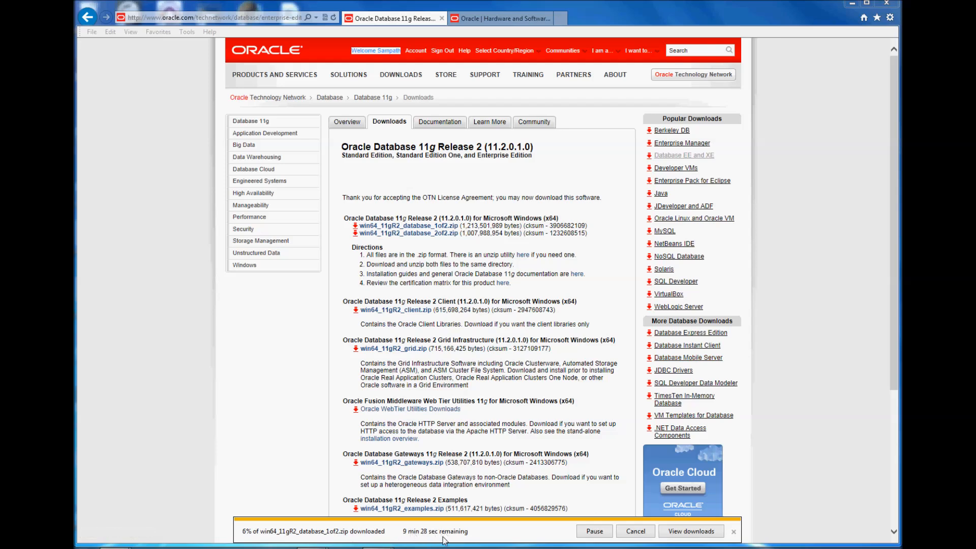
mouse_move(600, 416)
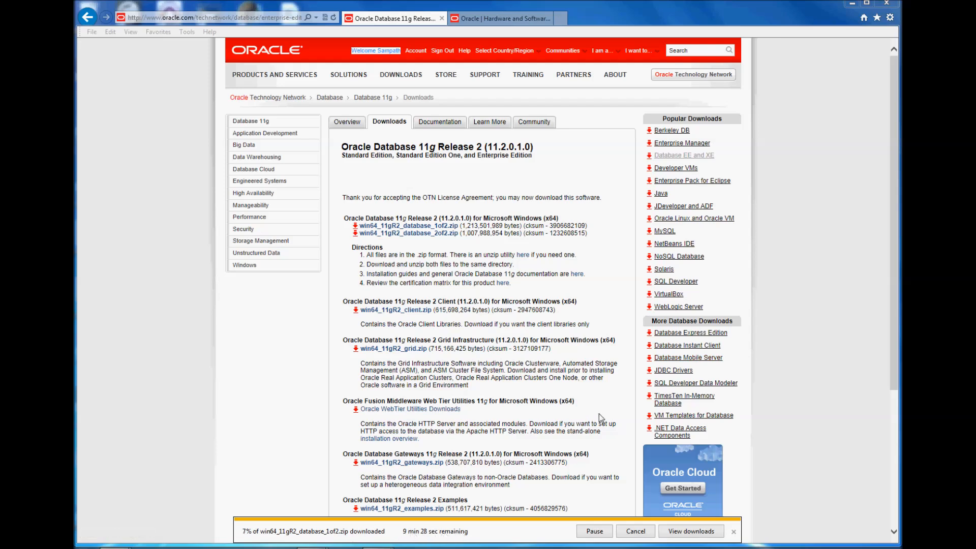